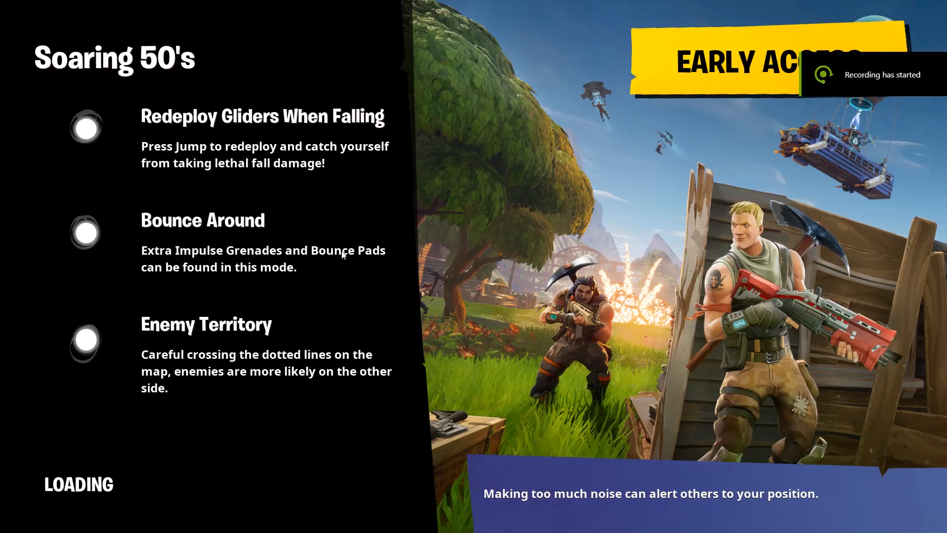
{"action": "mouse_move", "coordinate": [646, 135]}
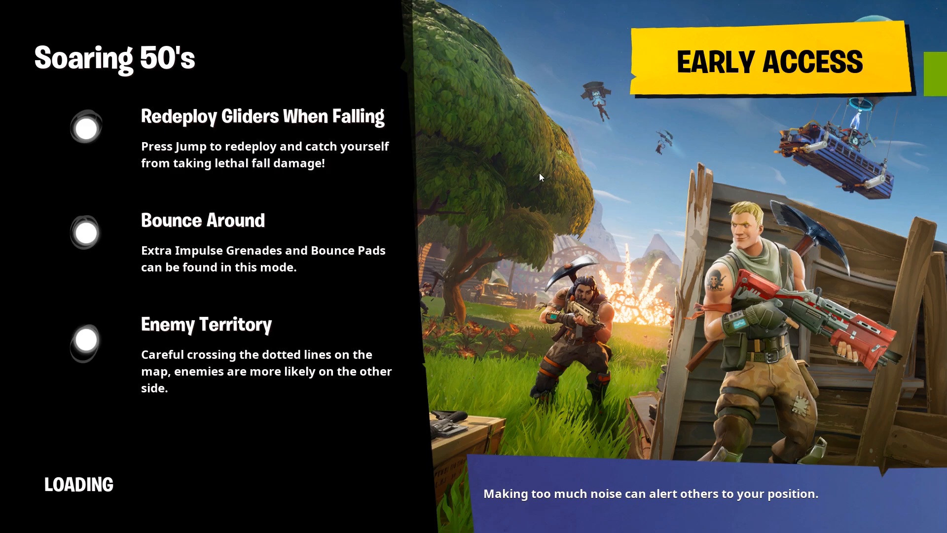
{"action": "mouse_move", "coordinate": [183, 187]}
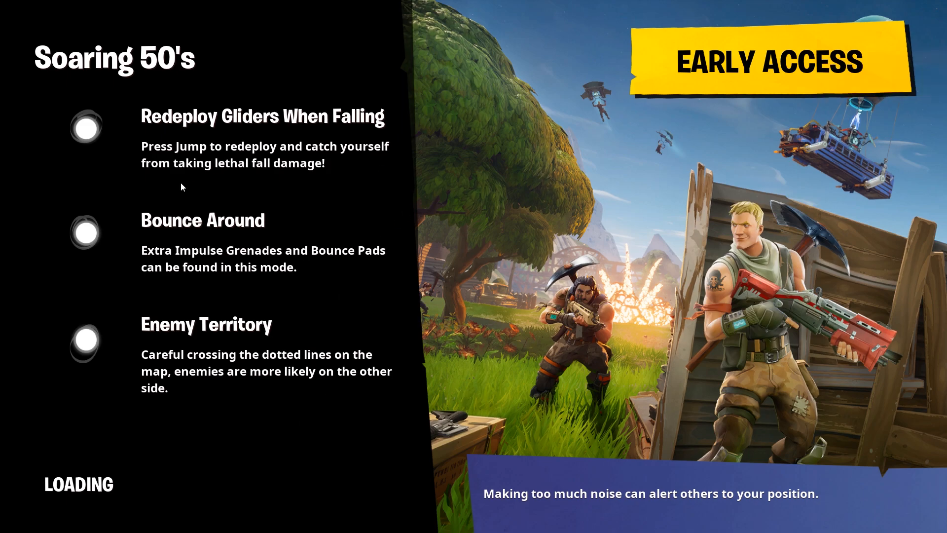
- Bring up the Windows security screen with Ctrl+Alt+Delete after the frozen game gives no response
{"action": "left_click", "coordinate": [11, 523]}
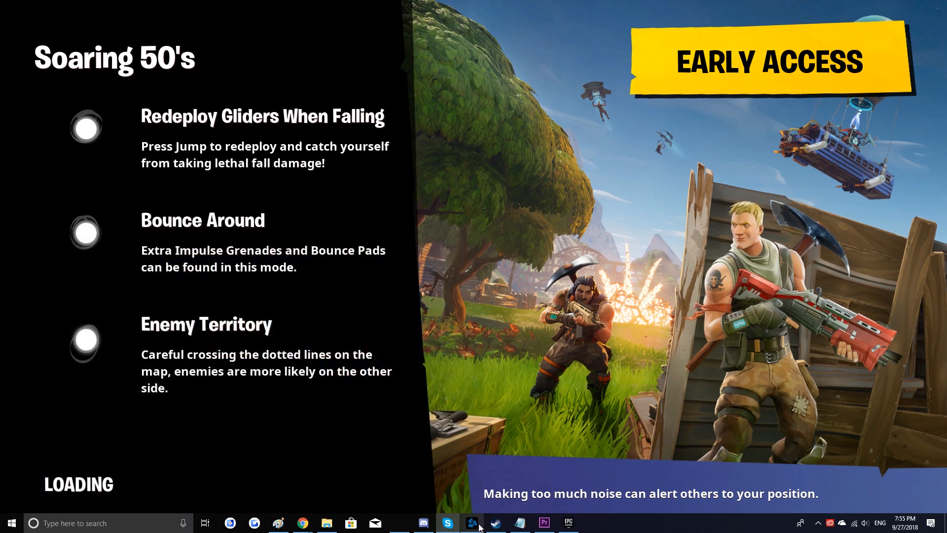
{"action": "mouse_move", "coordinate": [514, 332]}
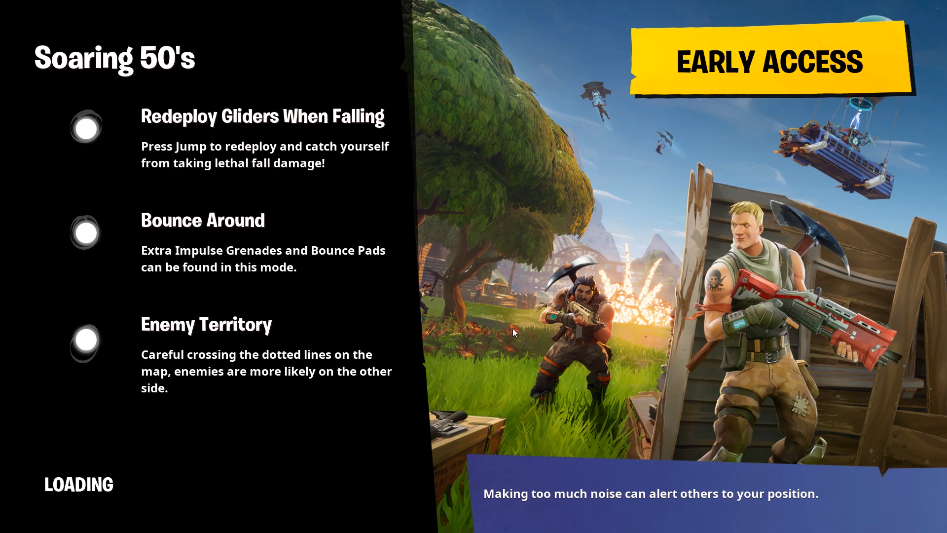
{"action": "key", "text": "ctrl+alt+delete"}
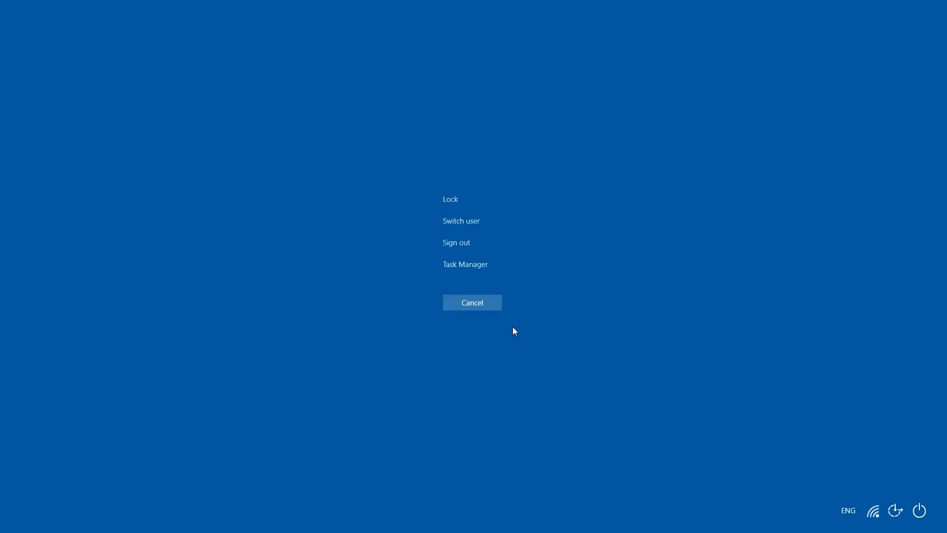
- Cancel out of the security screen back to the frozen Soaring 50's loading screen
{"action": "left_click", "coordinate": [472, 302]}
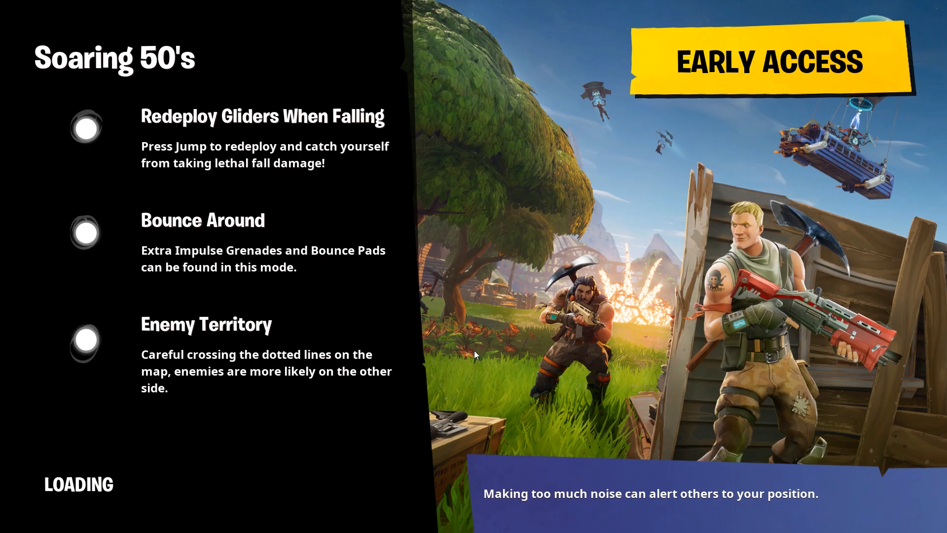
{"action": "mouse_move", "coordinate": [540, 306]}
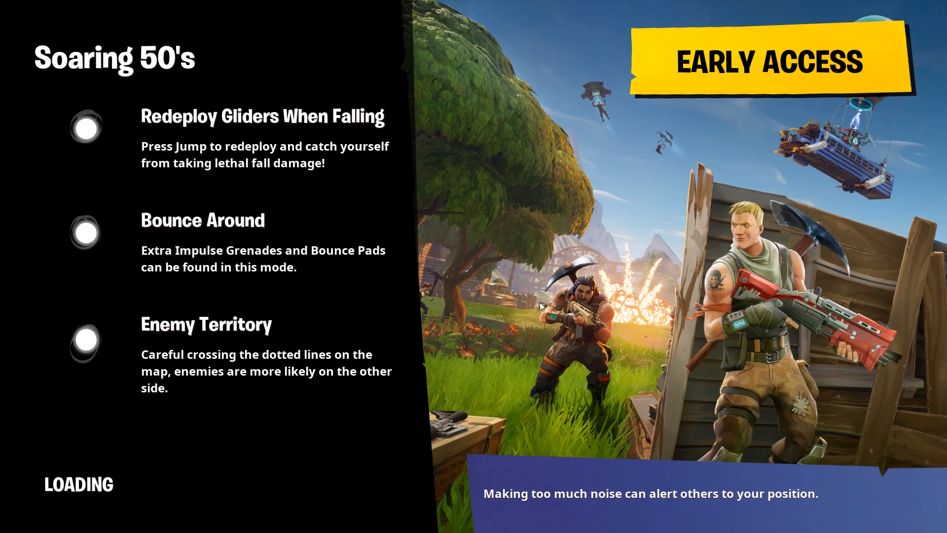
{"action": "mouse_move", "coordinate": [496, 307]}
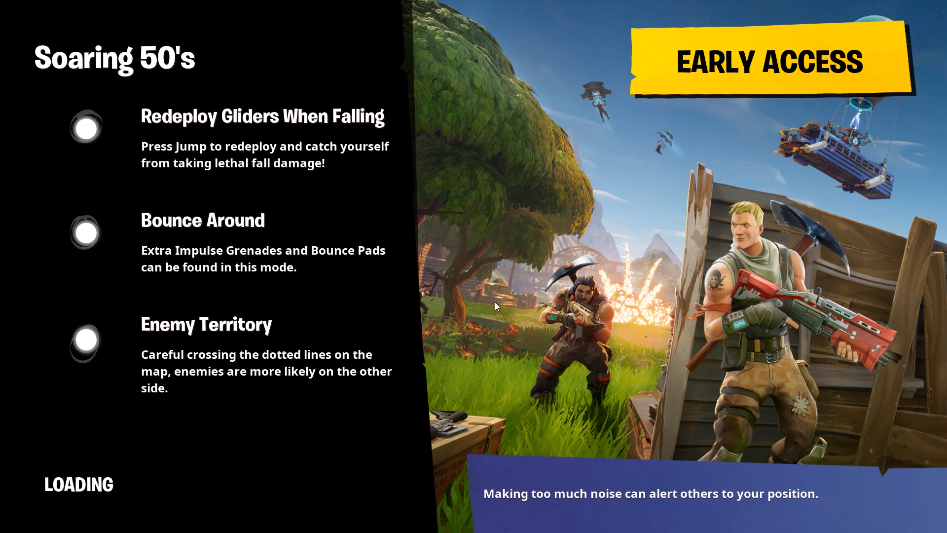
{"action": "mouse_move", "coordinate": [503, 301]}
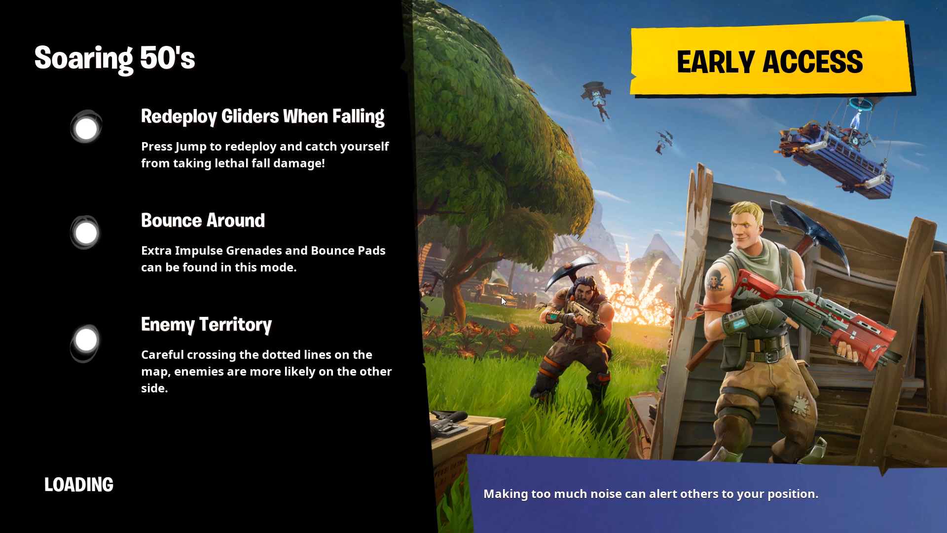
{"action": "mouse_move", "coordinate": [514, 266]}
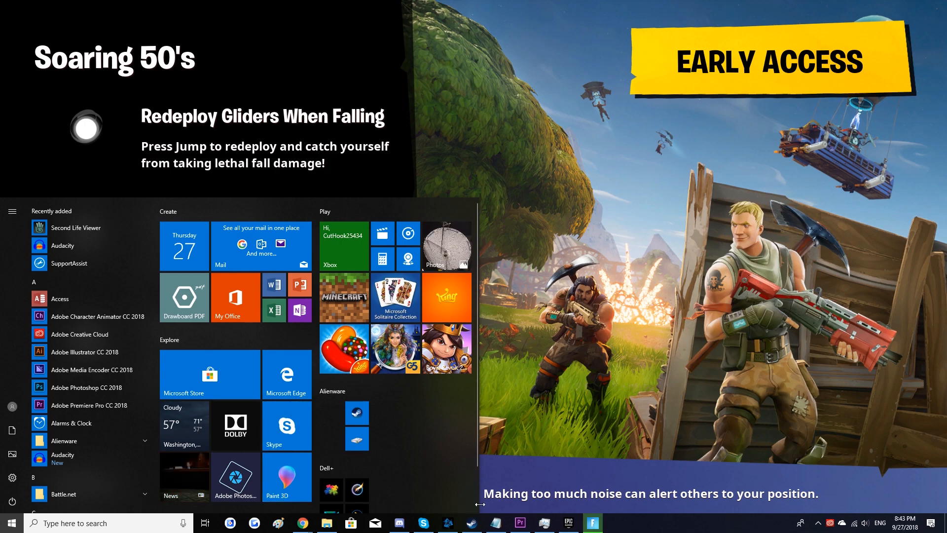
- Bring the taskbar up over the frozen fullscreen game from its bottom edge
{"action": "right_click", "coordinate": [593, 522]}
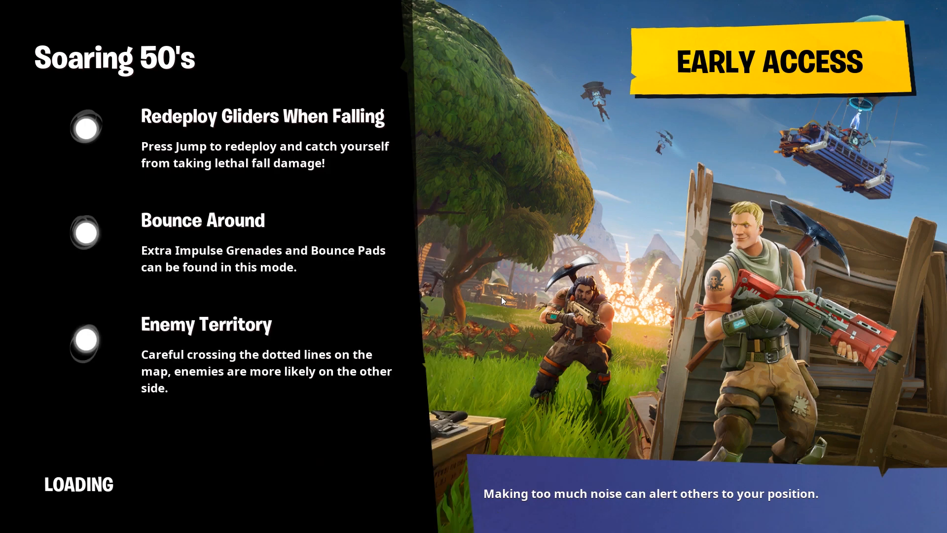
{"action": "mouse_move", "coordinate": [513, 267]}
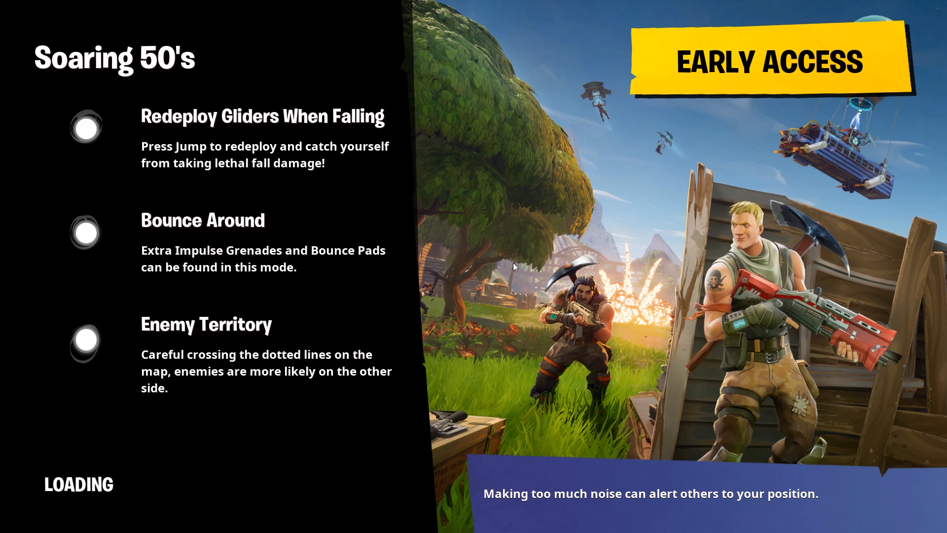
{"action": "mouse_move", "coordinate": [504, 269]}
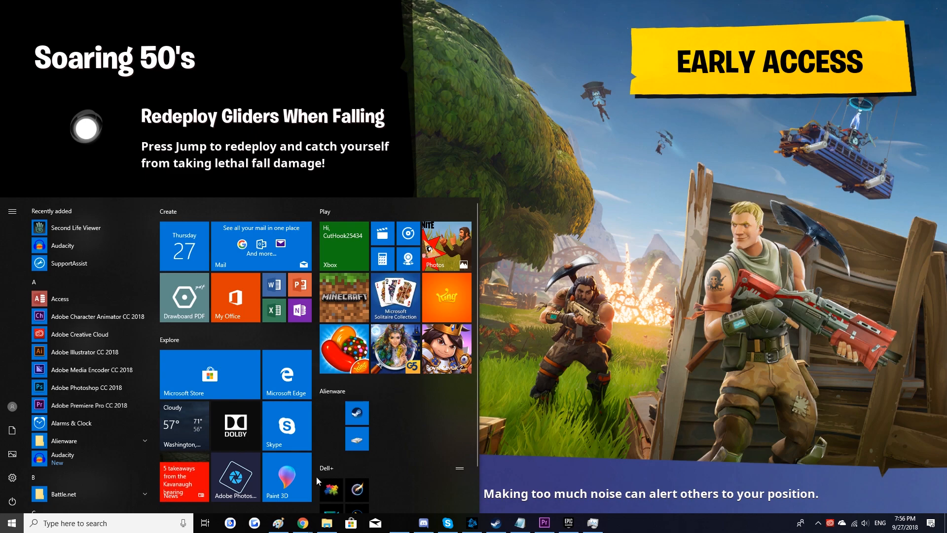
{"action": "mouse_move", "coordinate": [205, 522]}
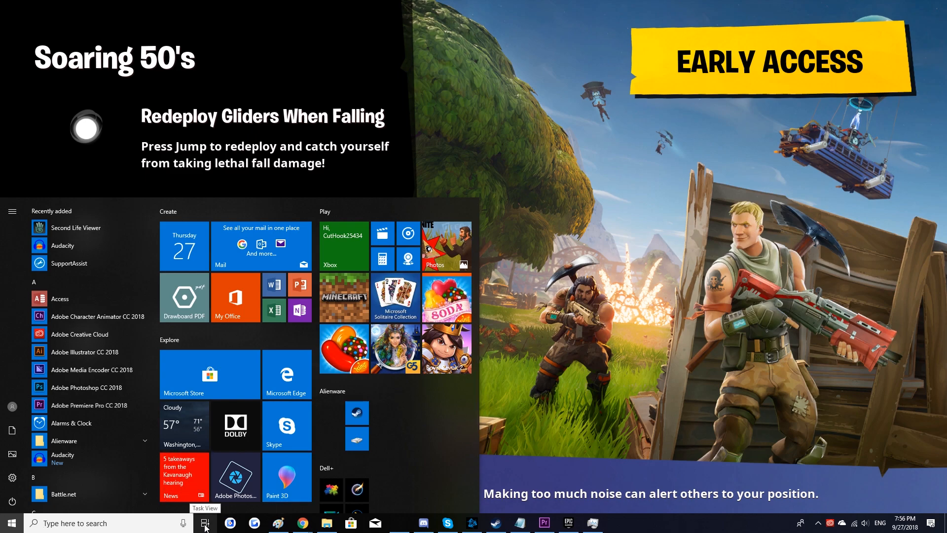
- From Task View, send the frozen Fortnite window to a new desktop and switch to Task Manager on Desktop 1
{"action": "left_click", "coordinate": [205, 523]}
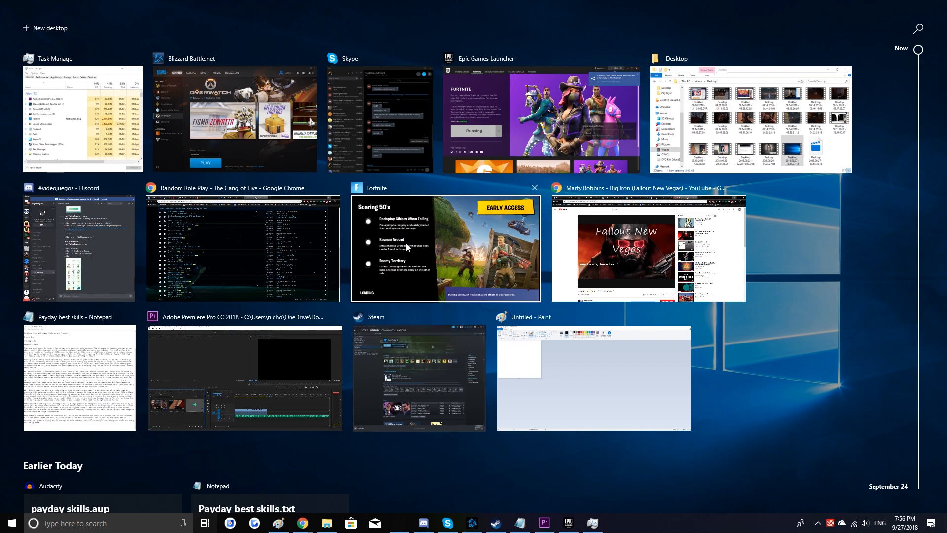
{"action": "right_click", "coordinate": [407, 248]}
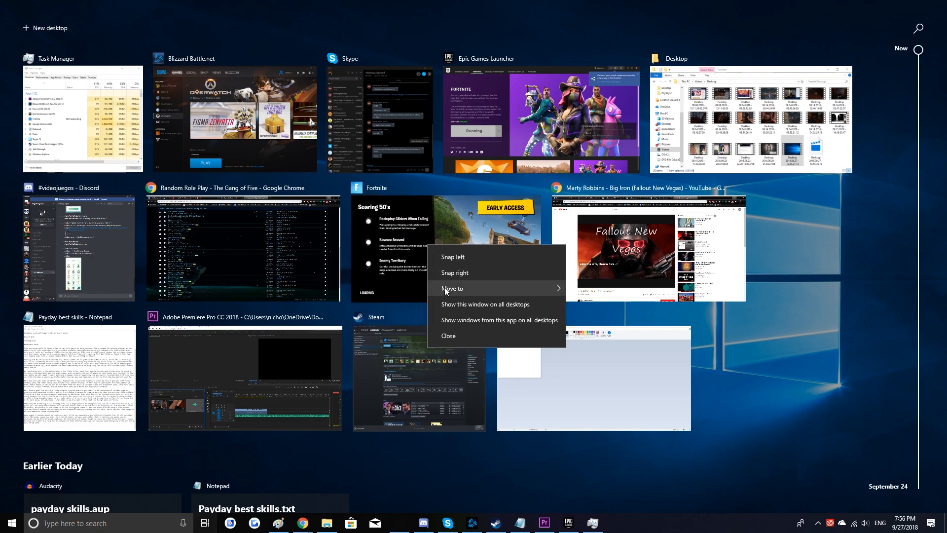
{"action": "left_click", "coordinate": [452, 288]}
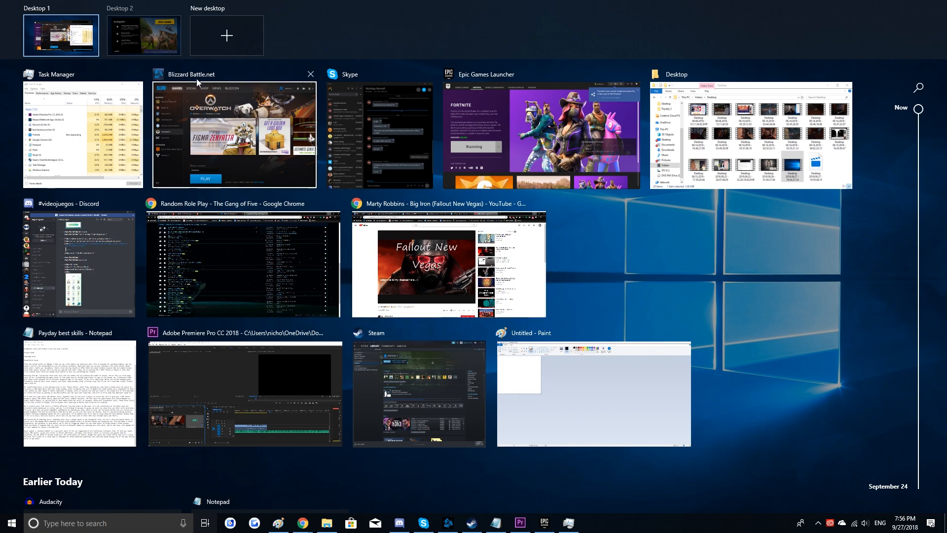
{"action": "left_click", "coordinate": [232, 132]}
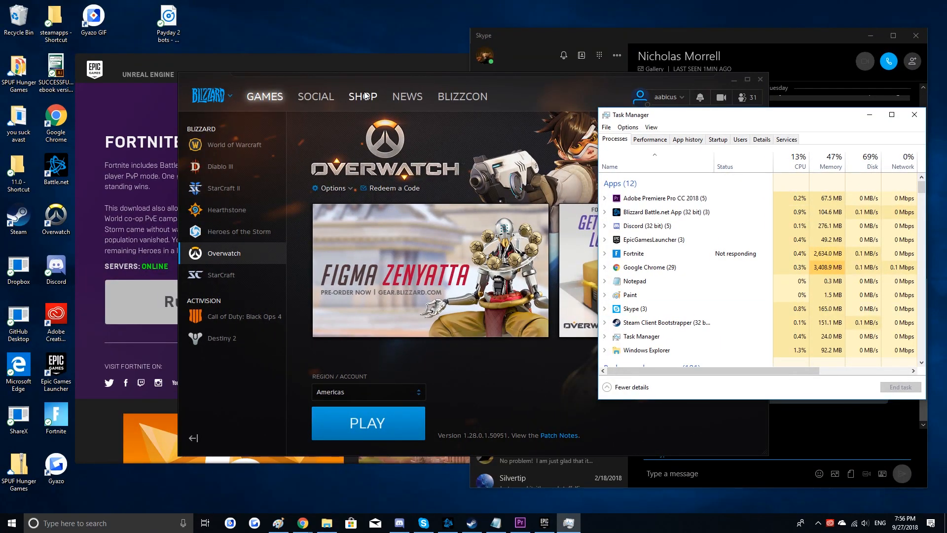
- End the Fortnite (Not responding) task from its context menu in the Processes list
{"action": "right_click", "coordinate": [632, 253]}
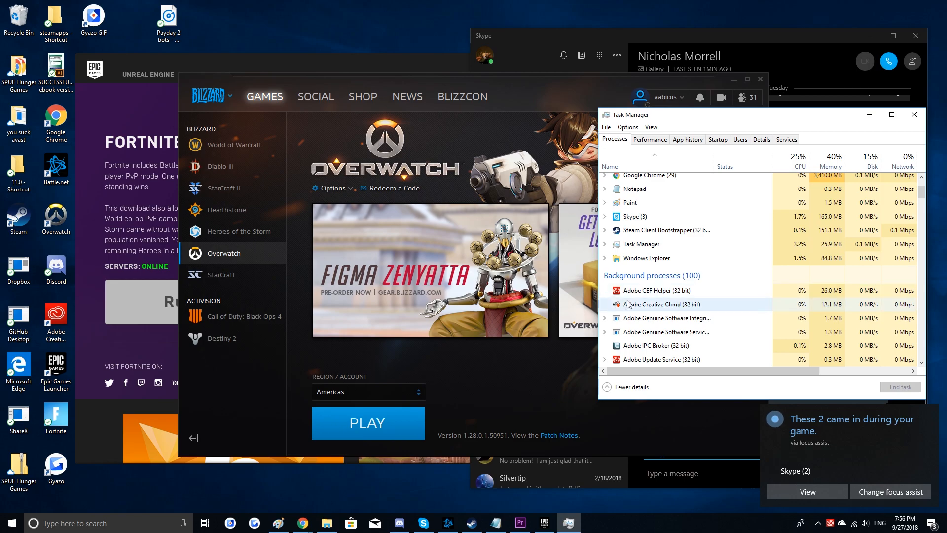
{"action": "scroll", "scroll_direction": "up", "scroll_amount": 3}
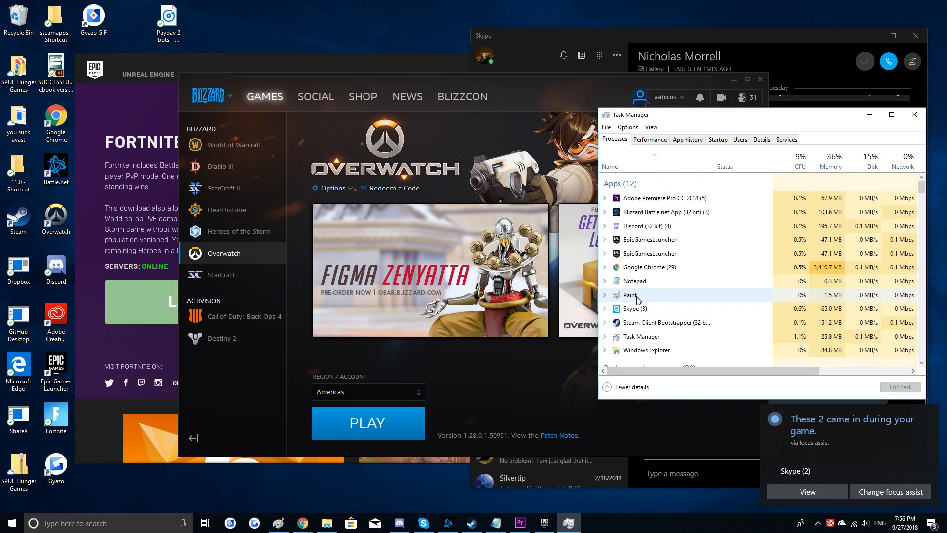